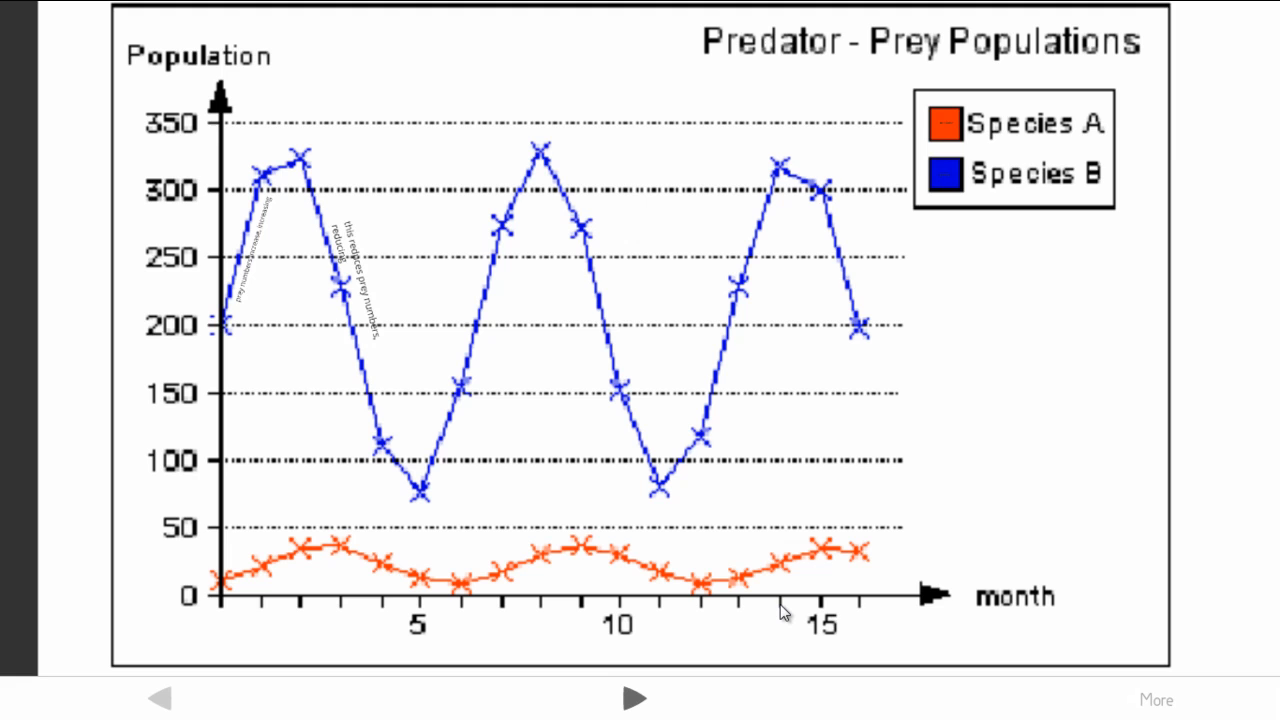
mouse_move(452, 158)
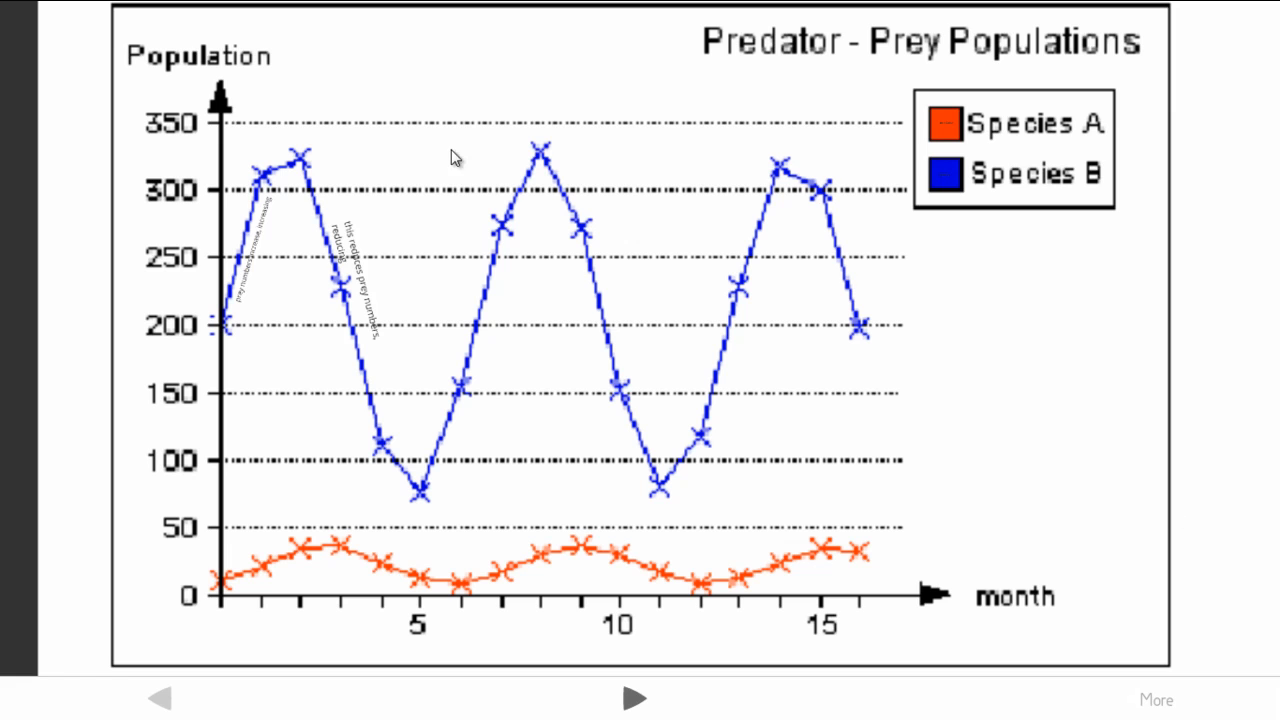
mouse_move(238, 282)
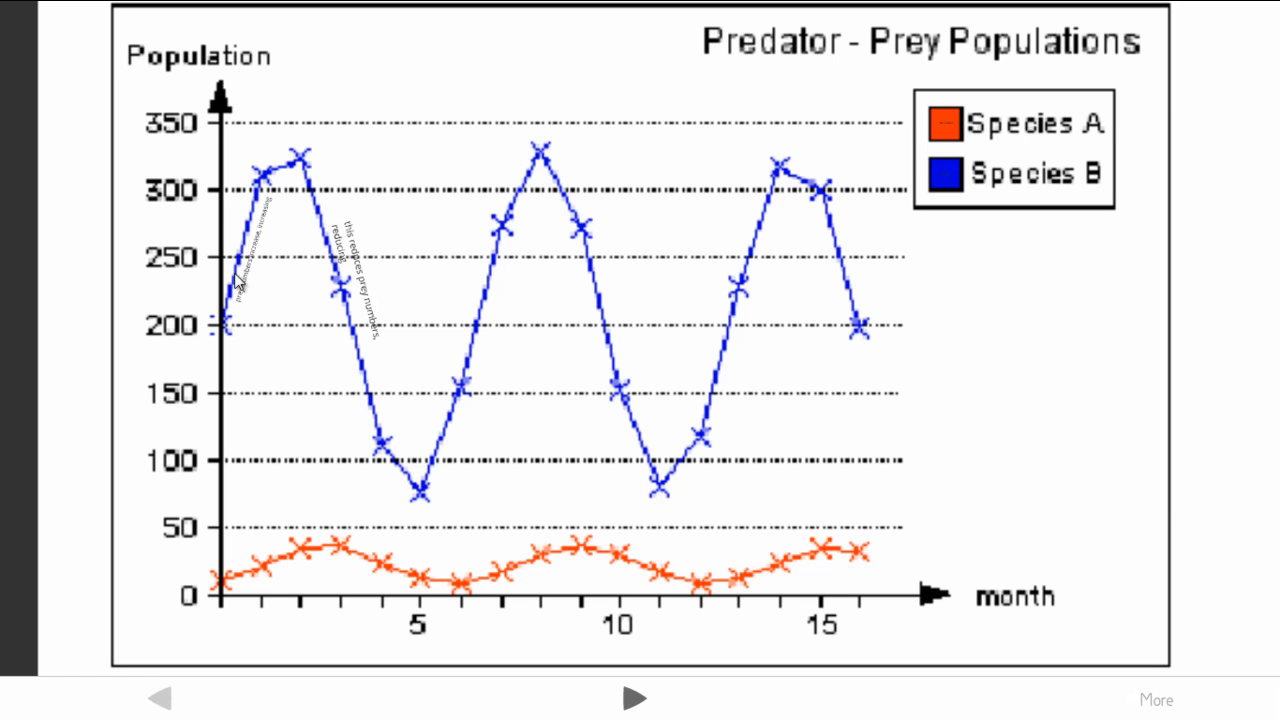
mouse_move(267, 366)
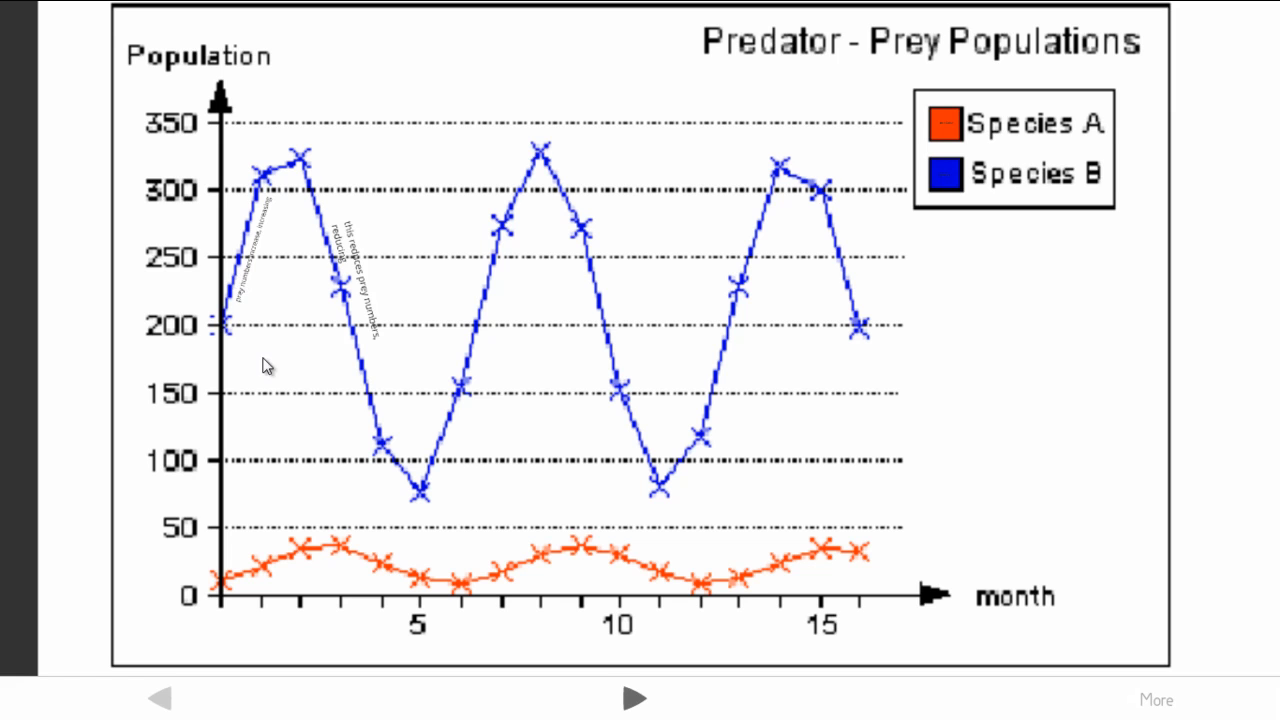
mouse_move(280, 558)
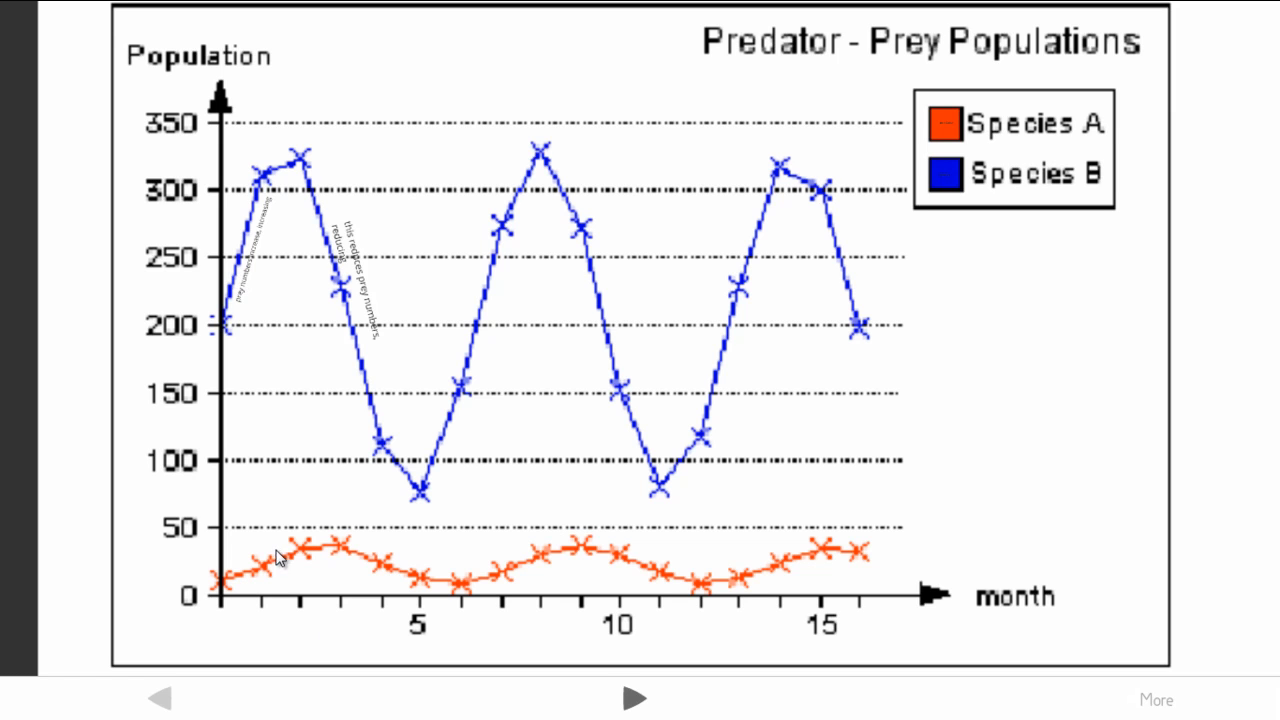
mouse_move(302, 555)
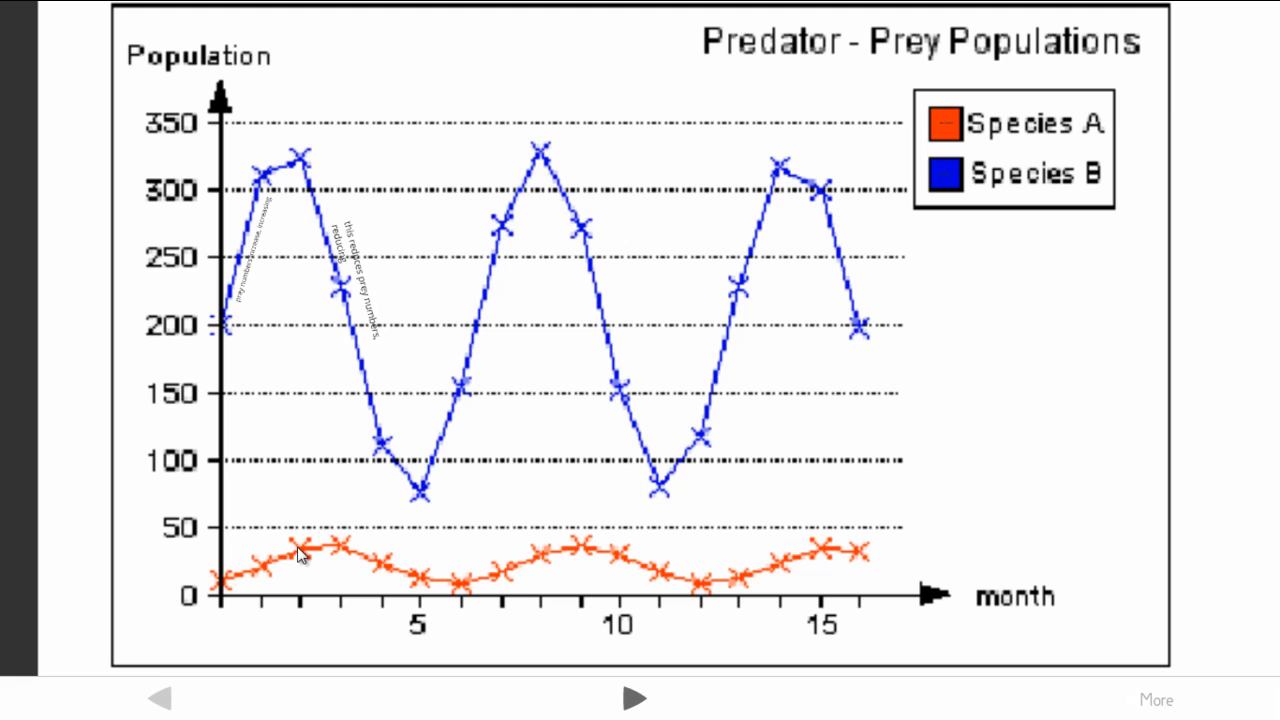
mouse_move(369, 432)
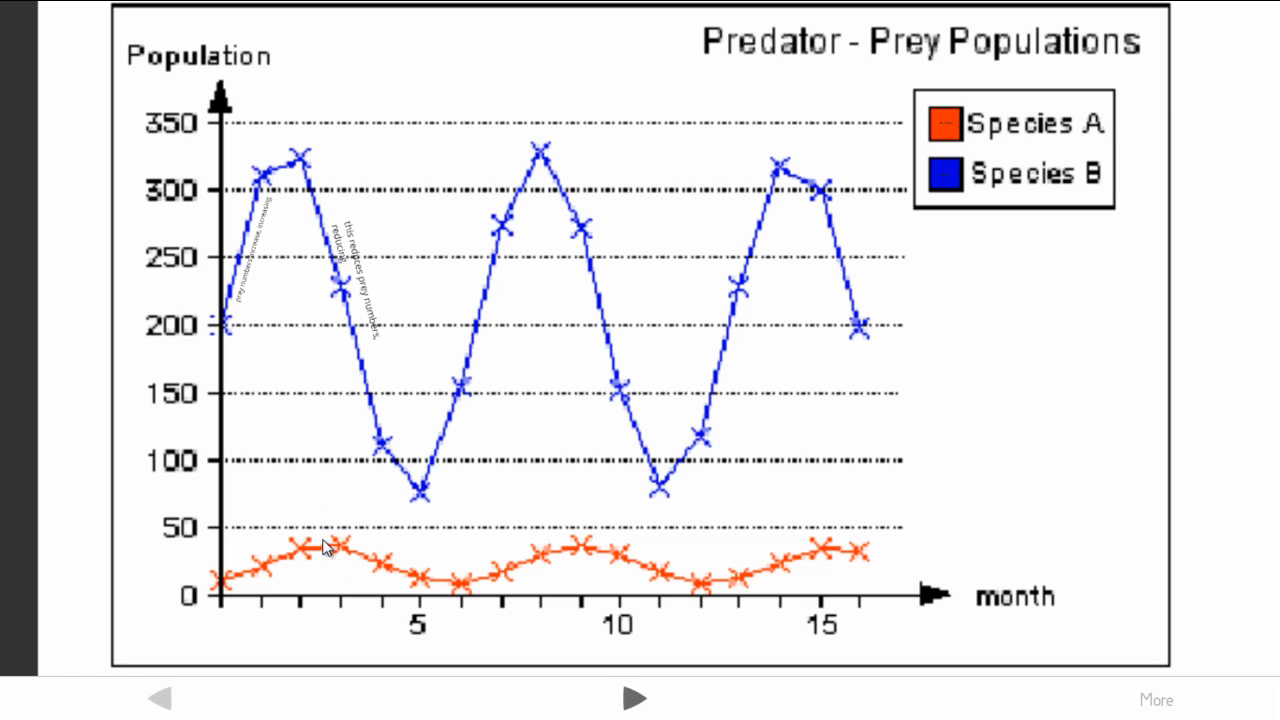
mouse_move(318, 200)
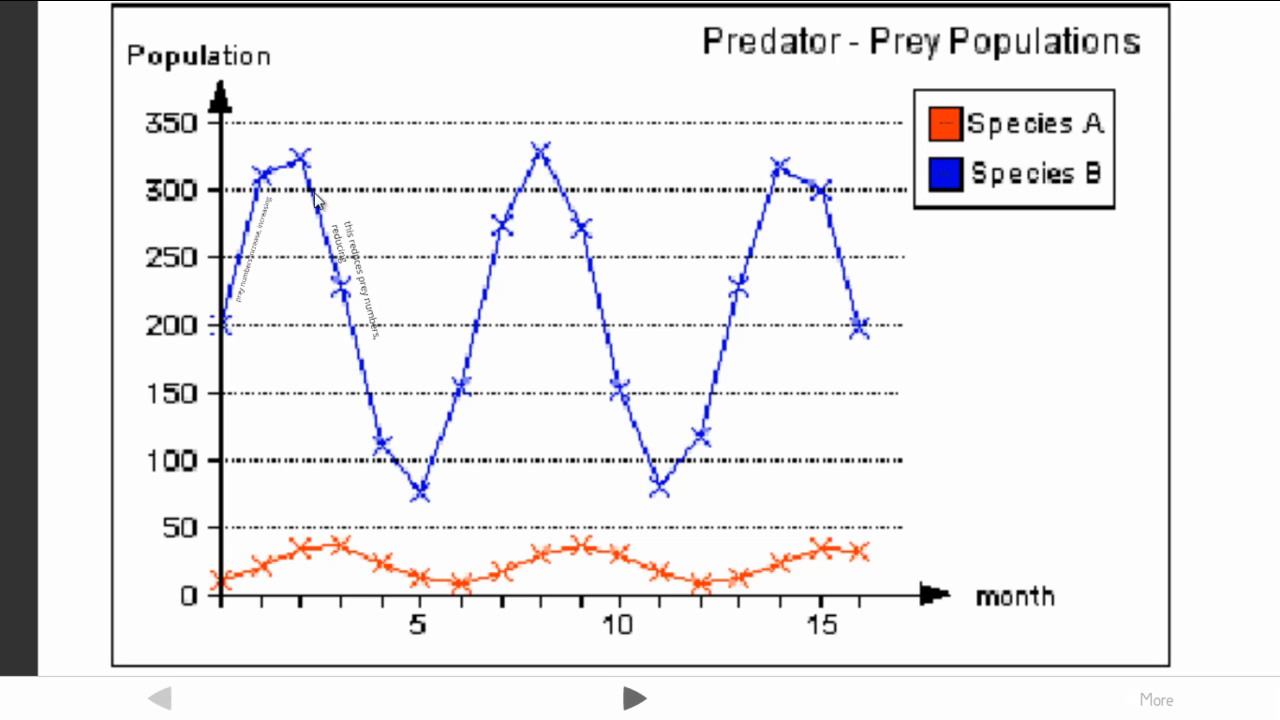
mouse_move(344, 180)
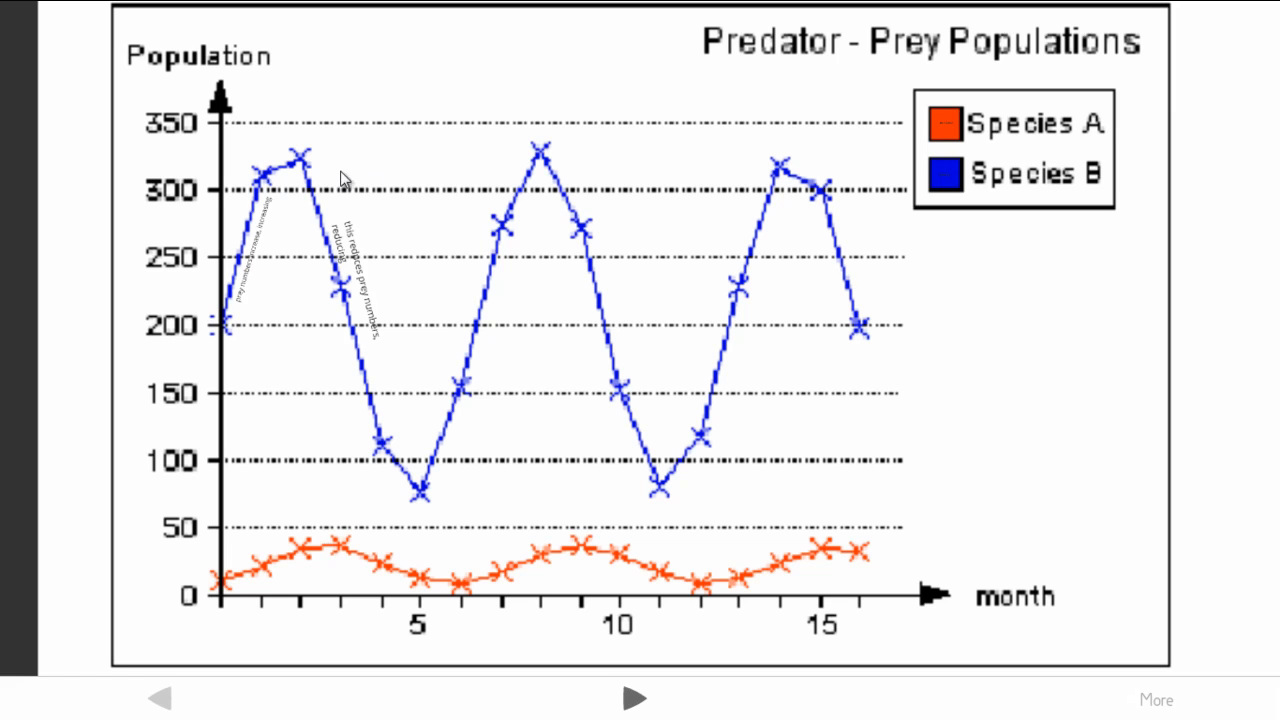
mouse_move(320, 204)
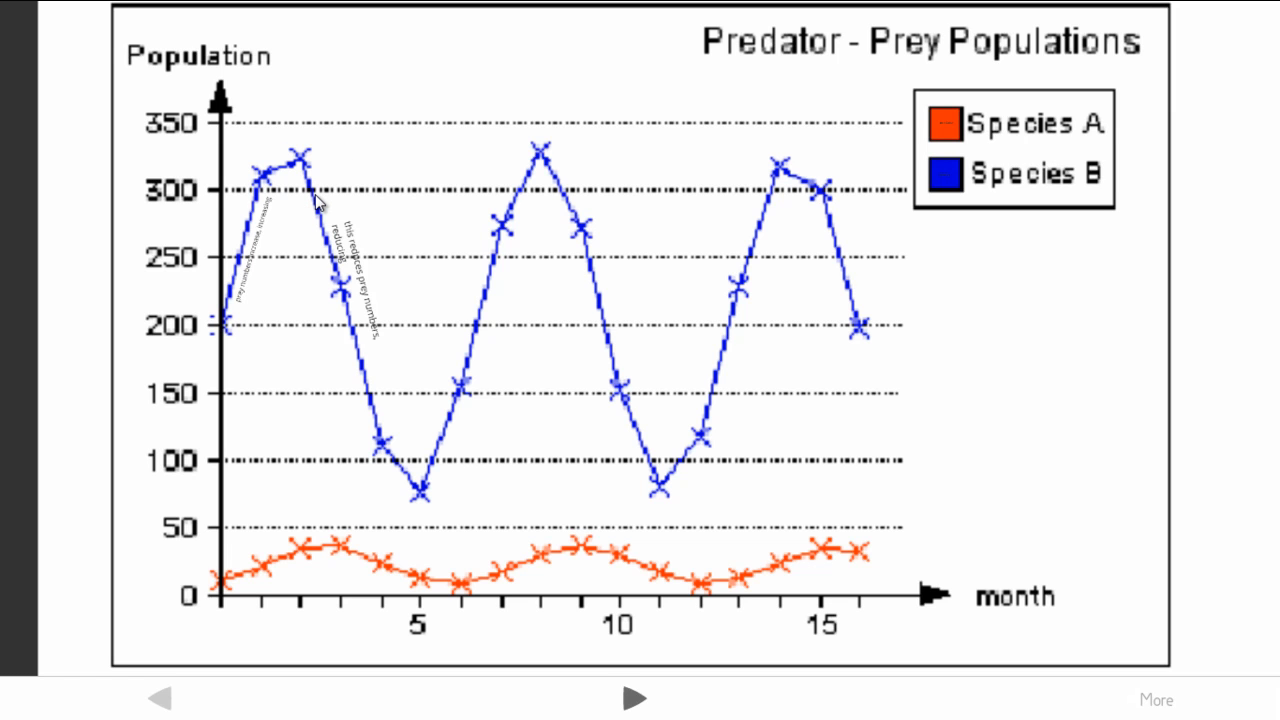
mouse_move(303, 192)
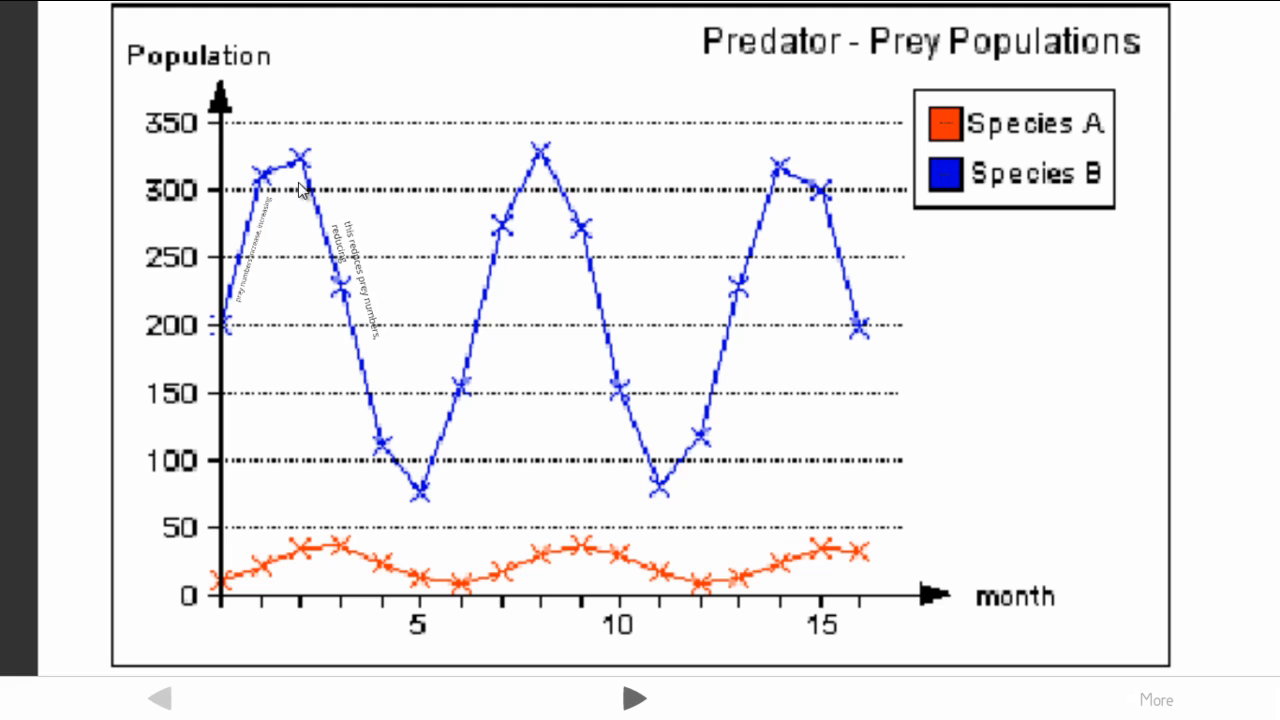
mouse_move(434, 520)
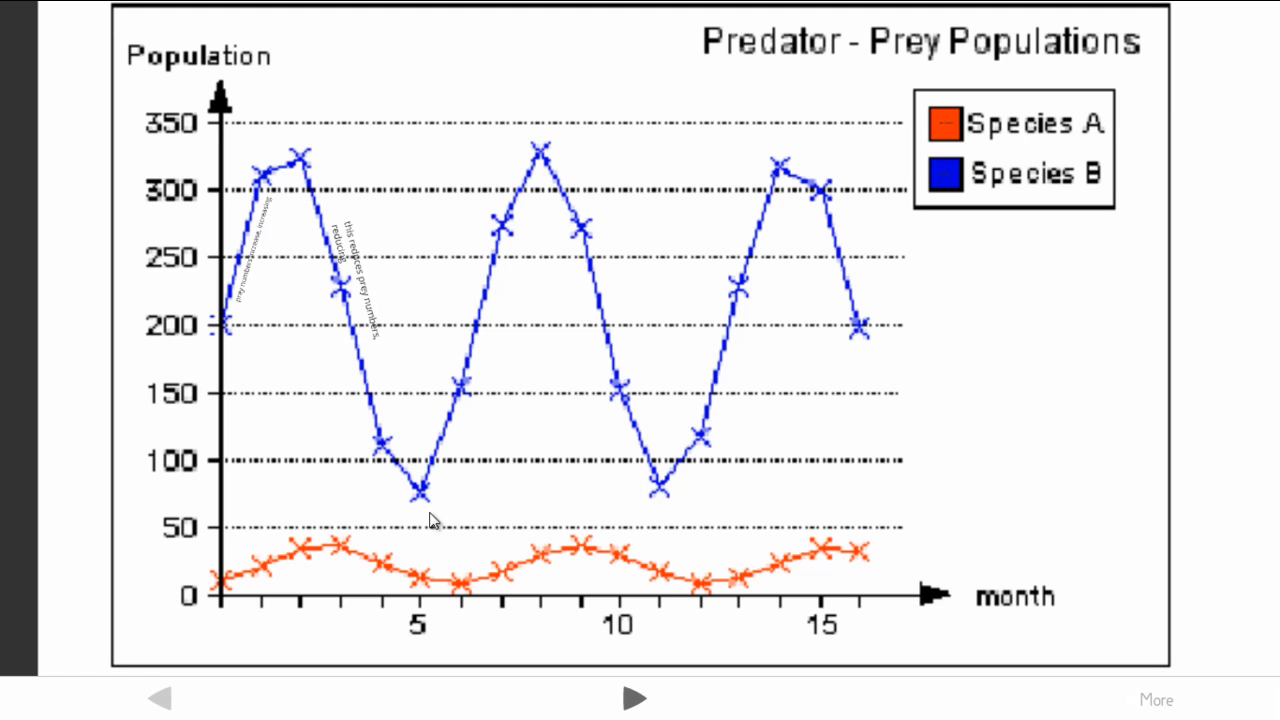
mouse_move(393, 496)
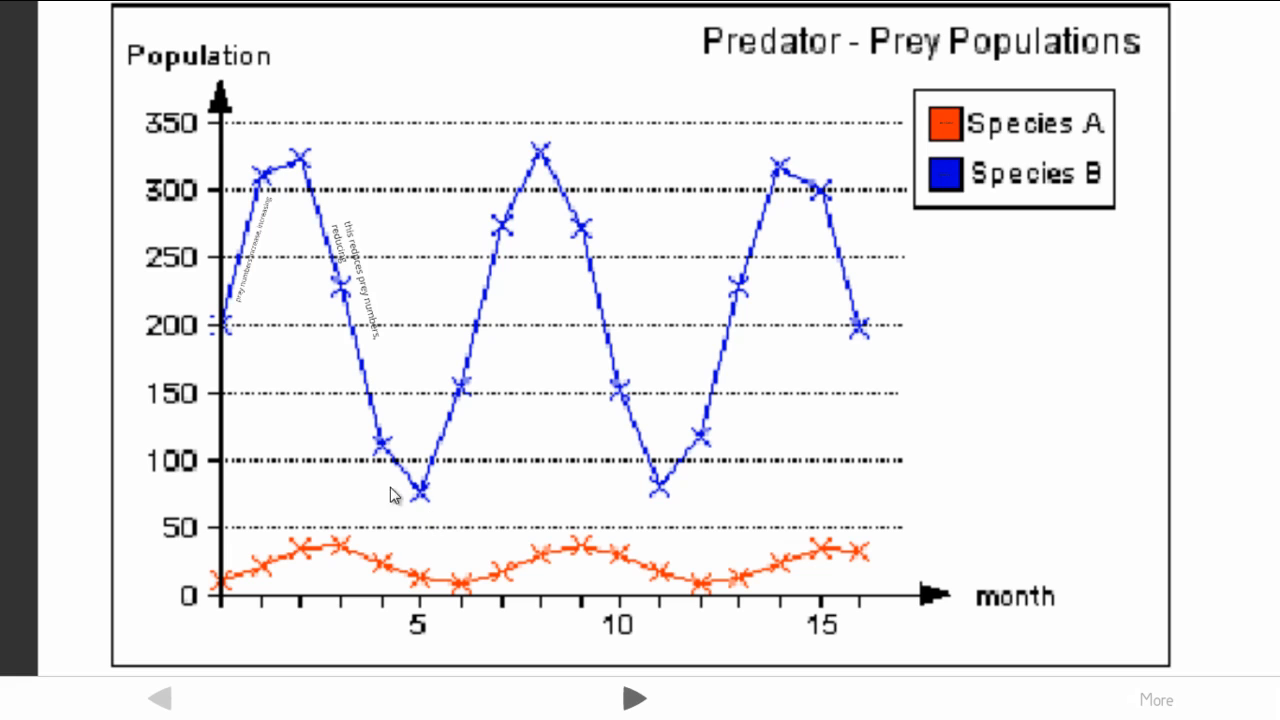
mouse_move(425, 518)
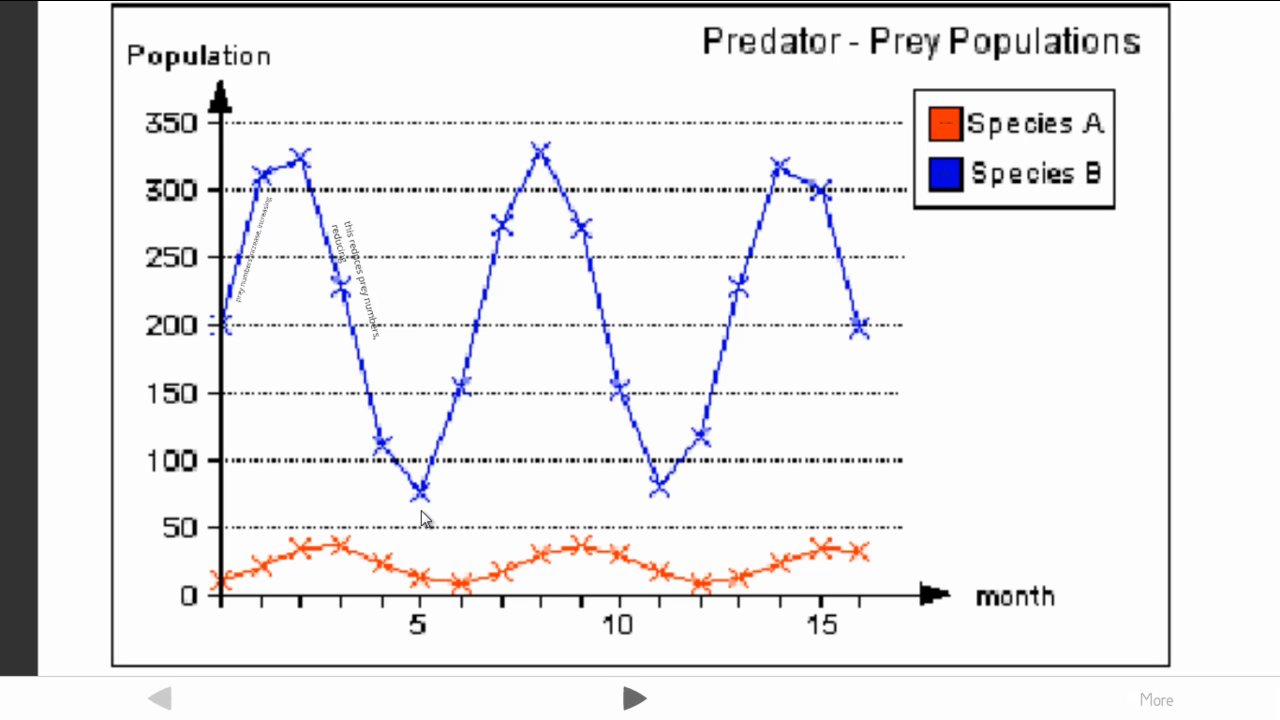
Advance from the annotated predator-prey graph to the Human Population title slide.
click(634, 697)
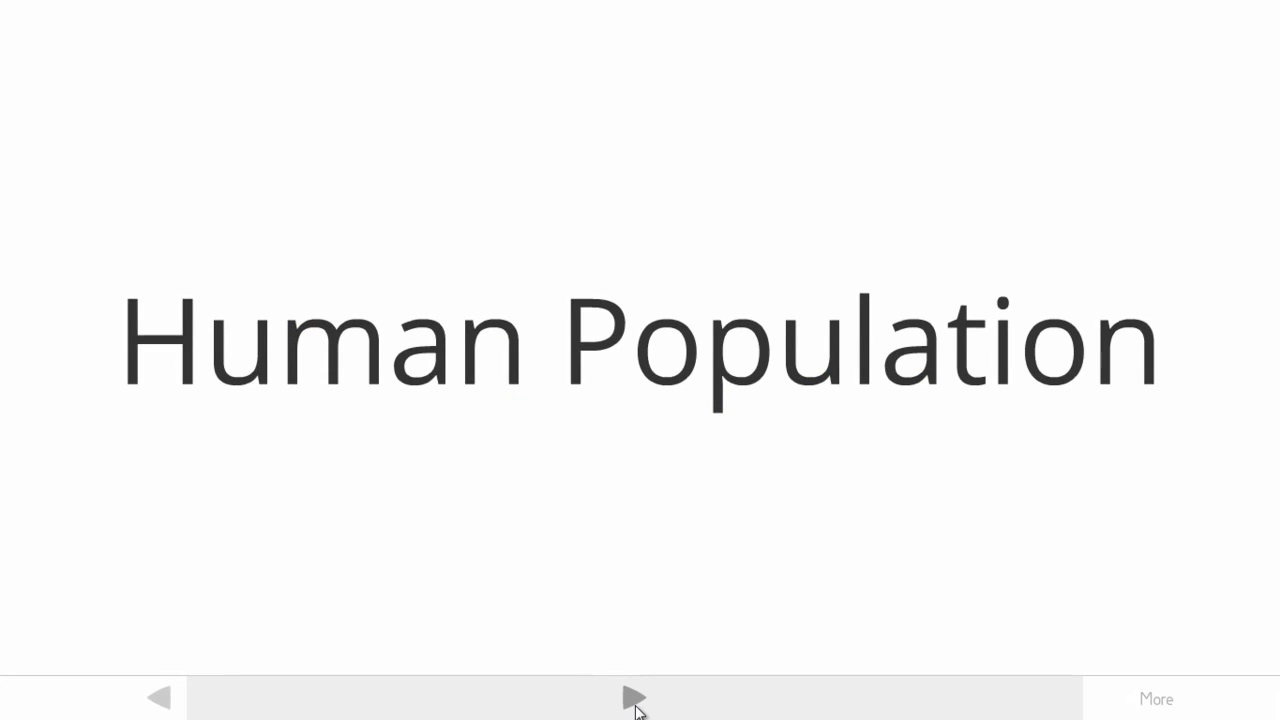
Step past the Death rate heading and definition to the four age-structure pyramids.
click(636, 697)
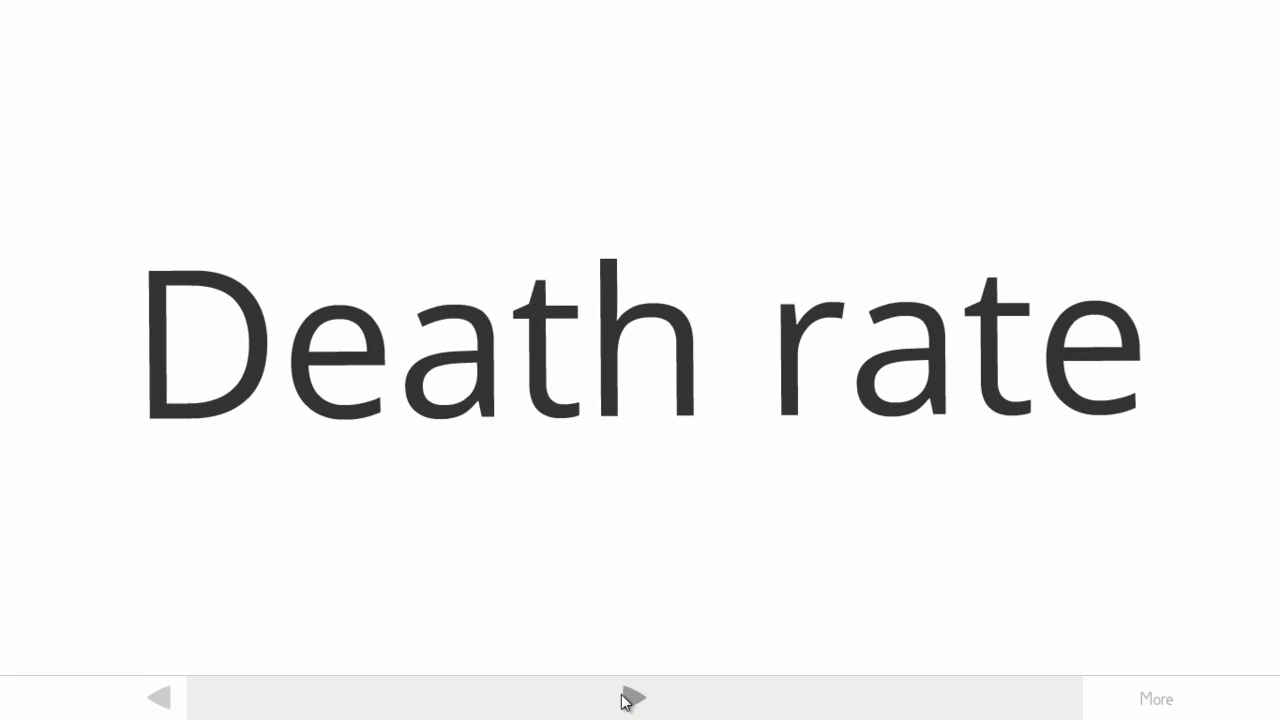
click(632, 698)
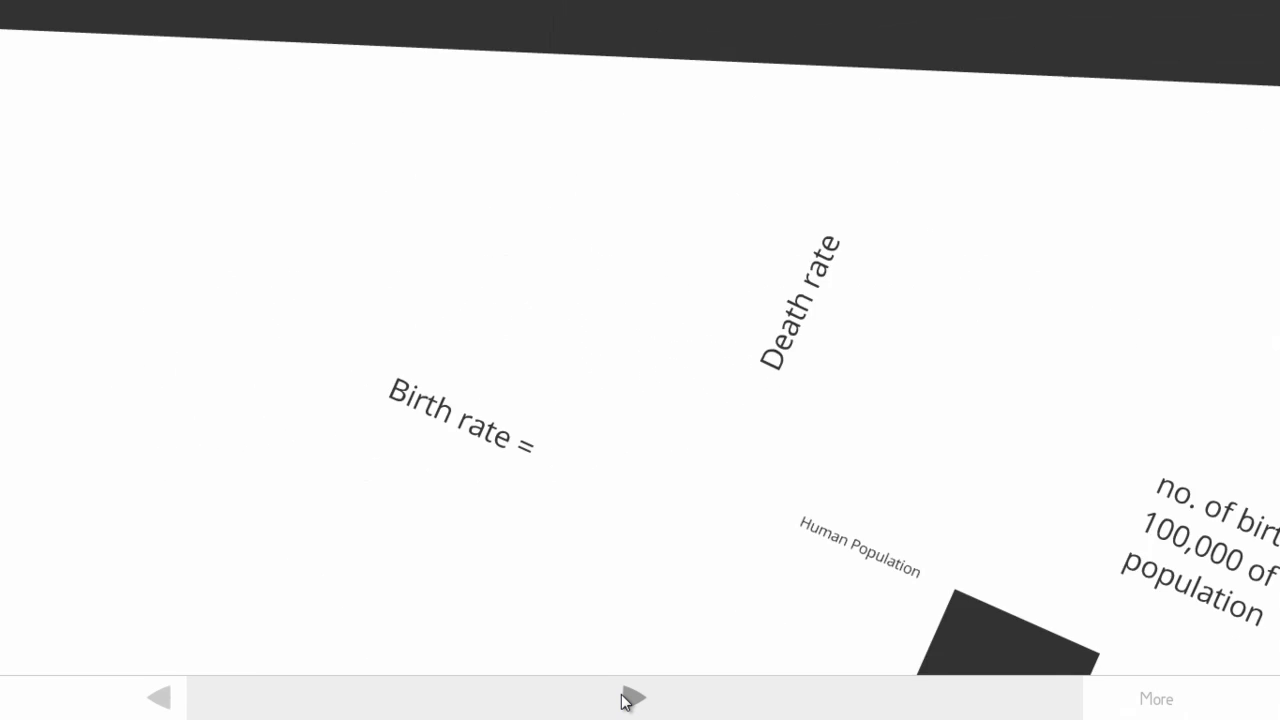
click(631, 697)
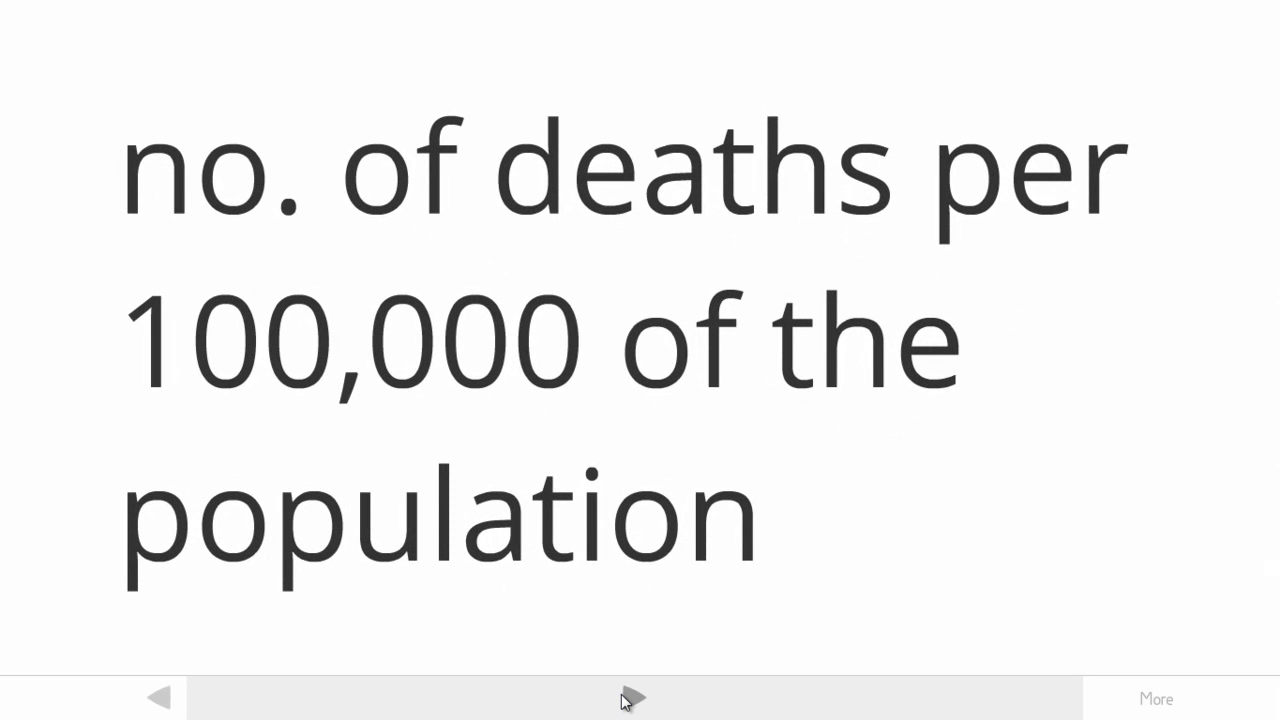
click(630, 697)
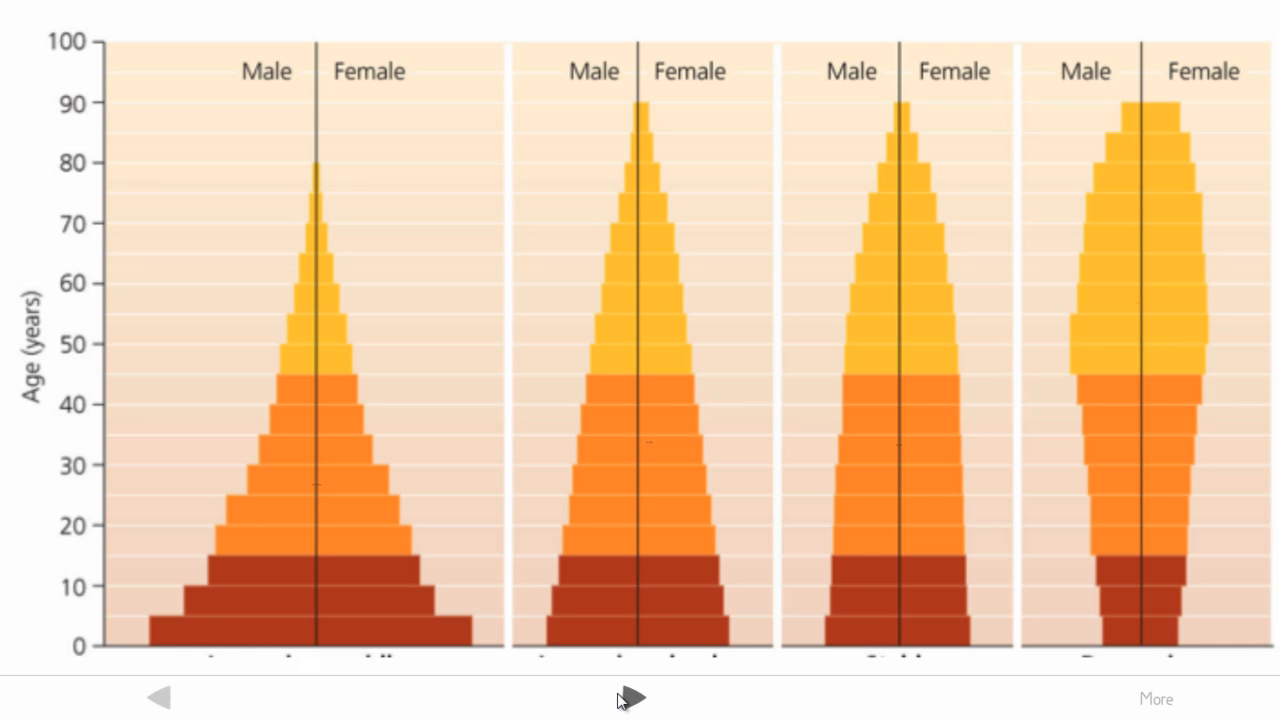
click(630, 698)
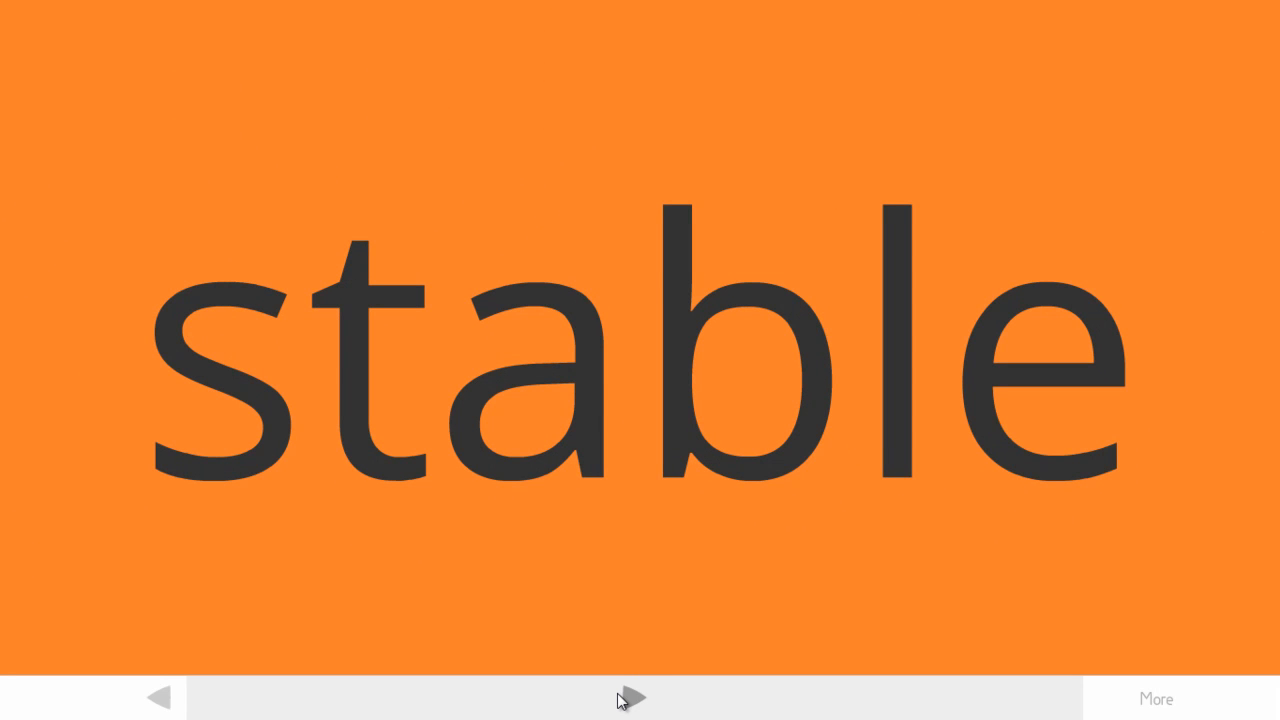
click(630, 697)
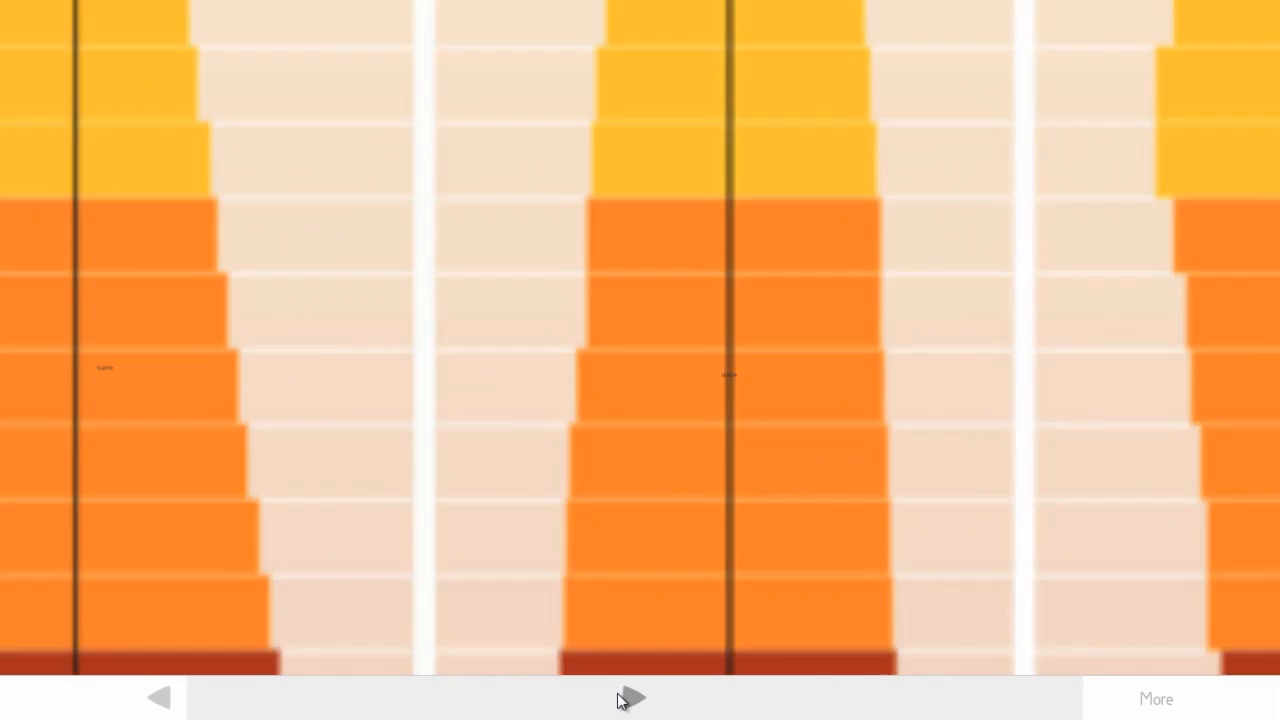
click(631, 697)
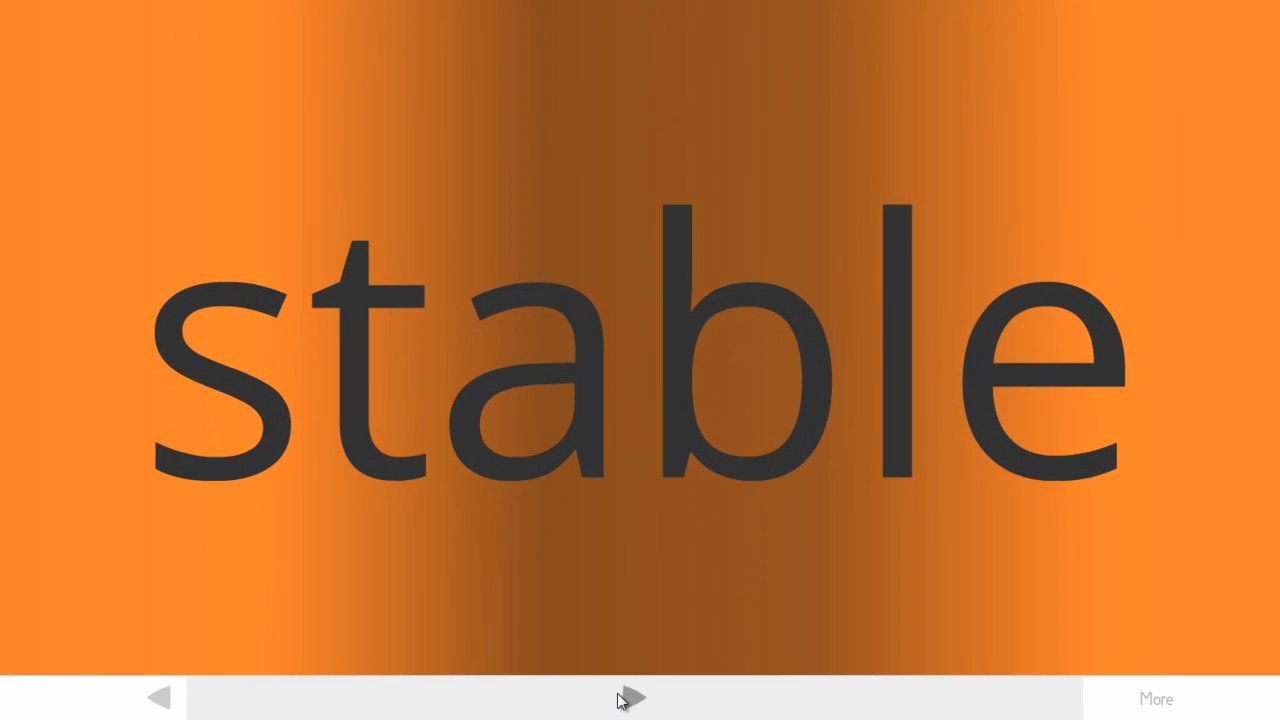
click(628, 698)
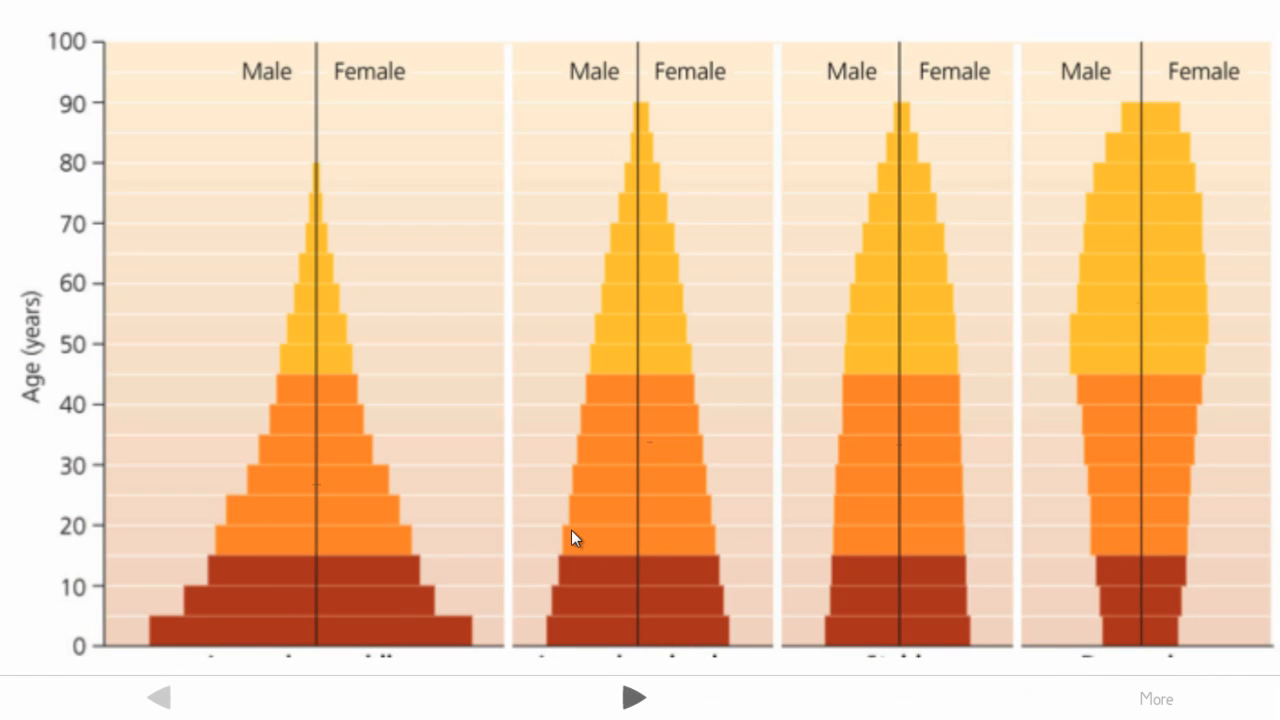
mouse_move(690, 375)
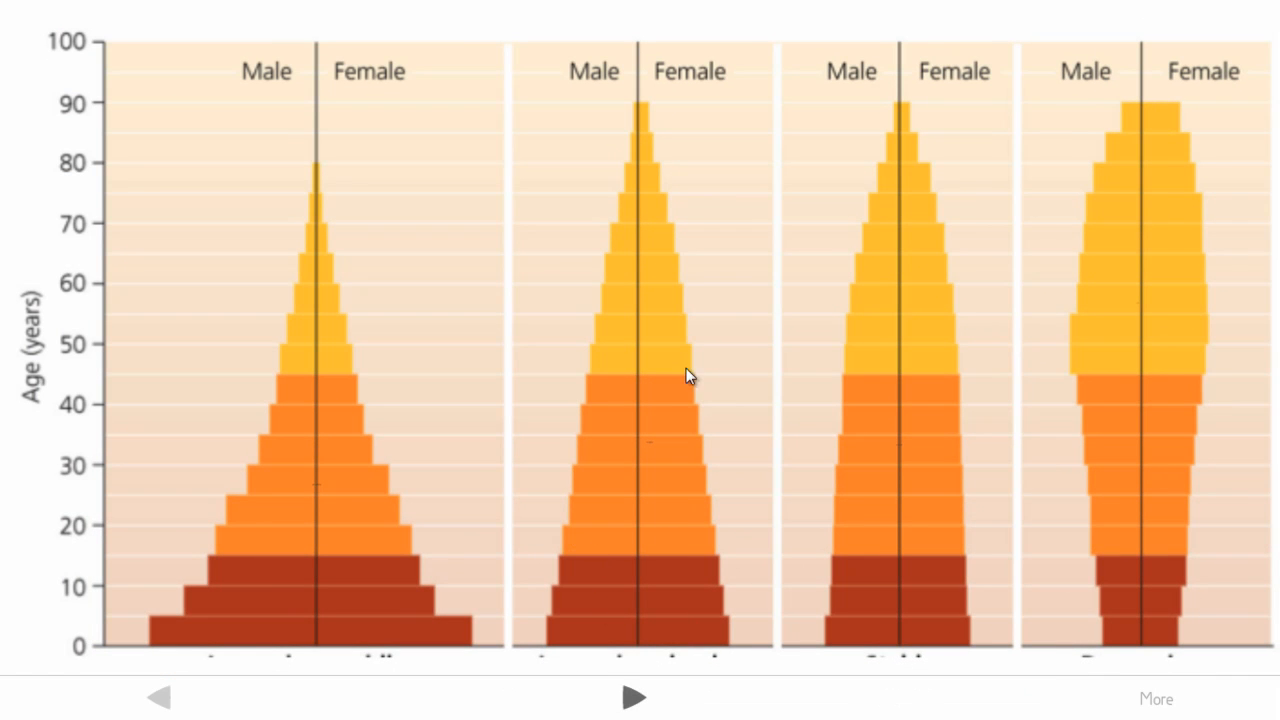
mouse_move(632, 555)
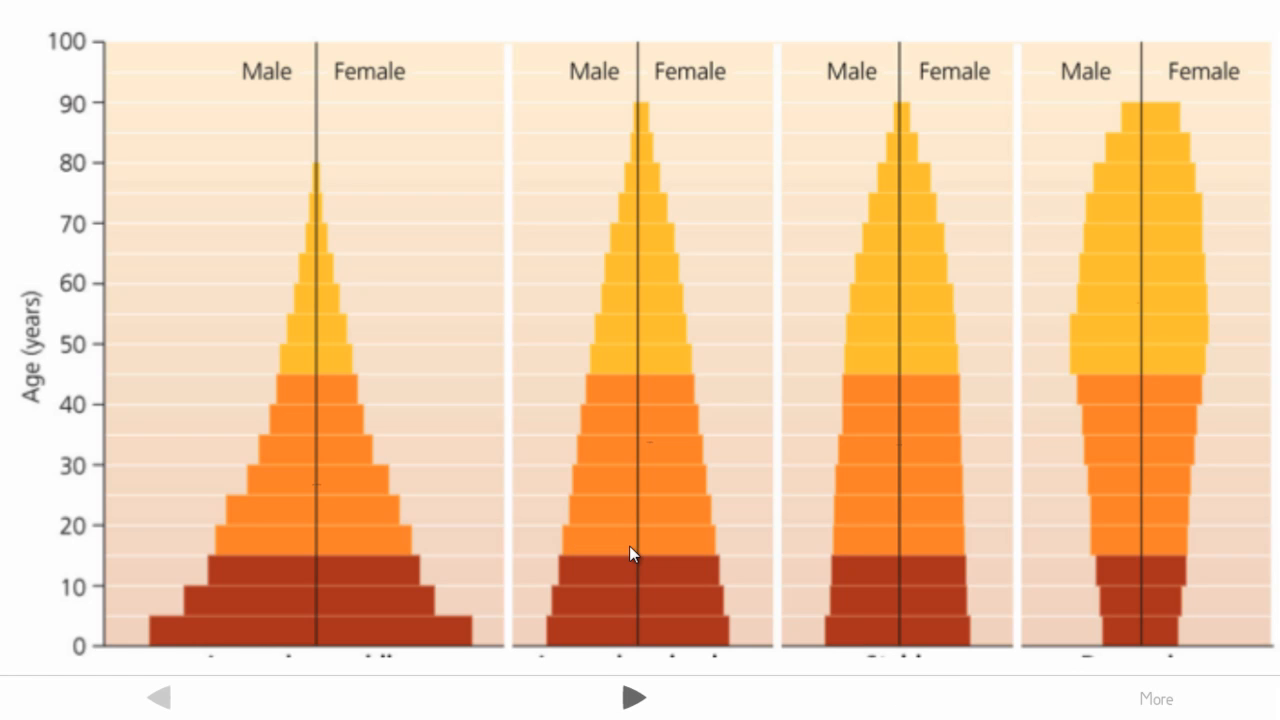
mouse_move(621, 596)
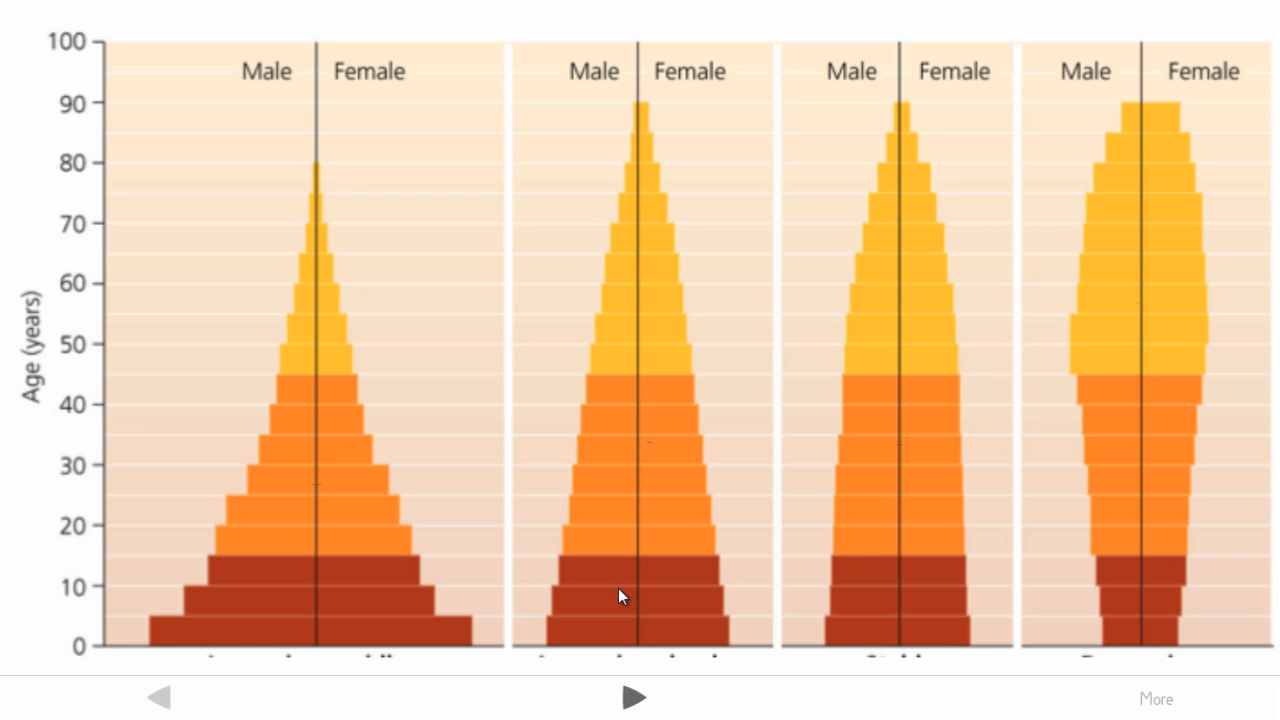
mouse_move(600, 320)
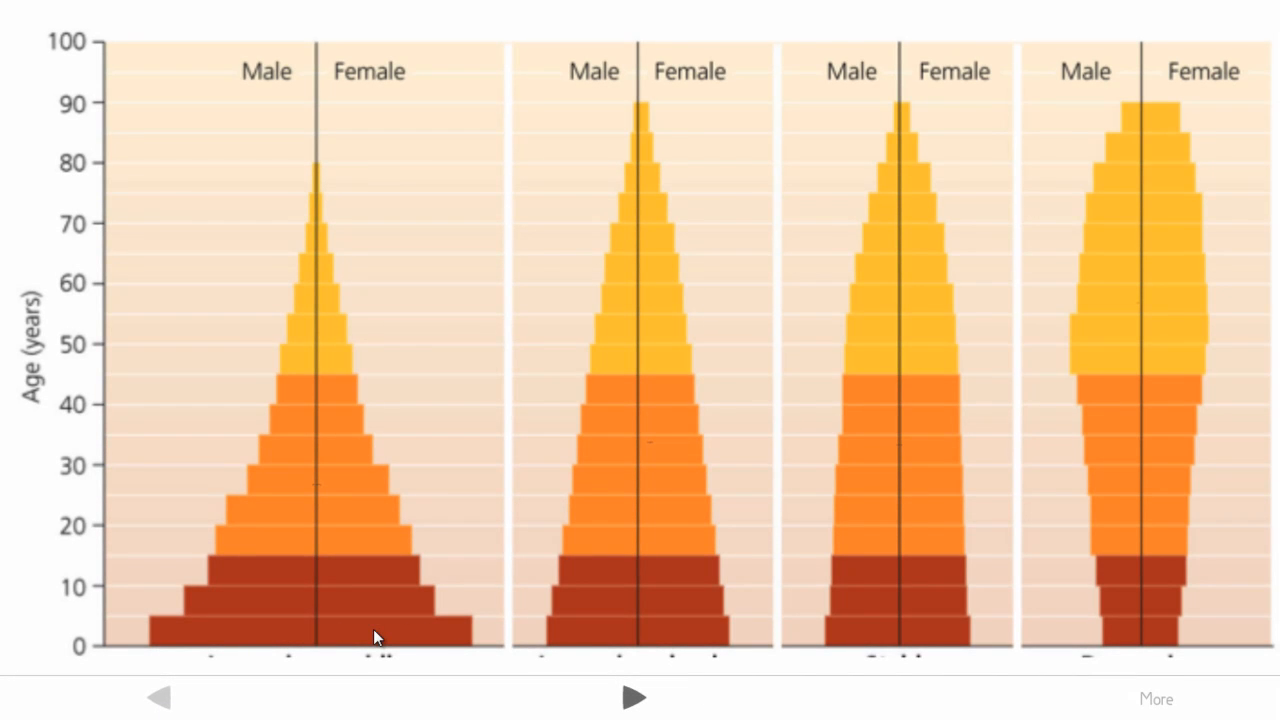
mouse_move(330, 195)
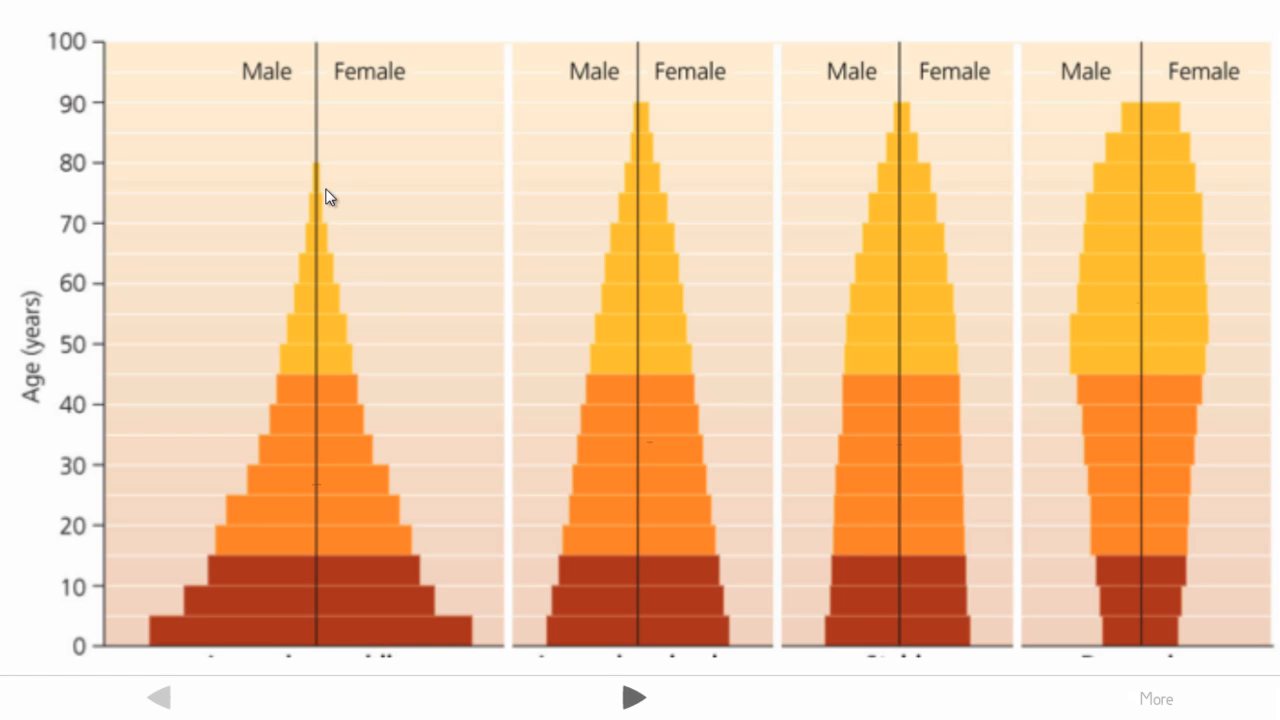
mouse_move(352, 400)
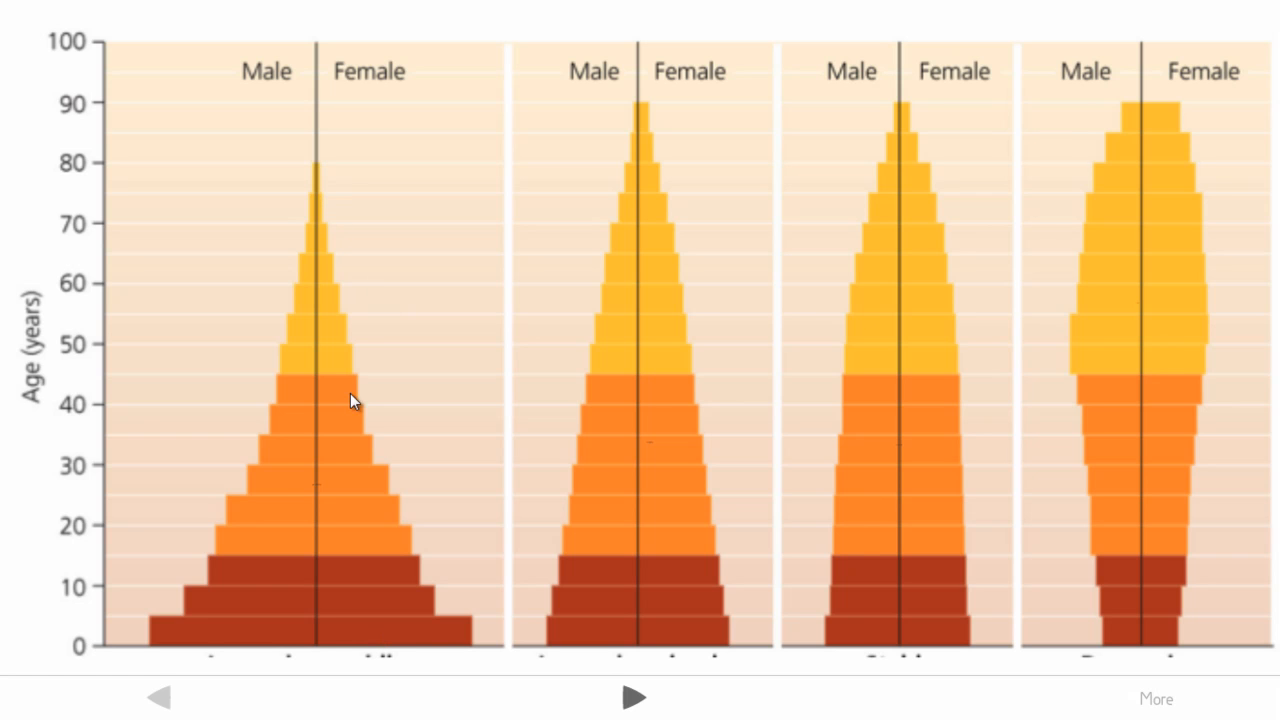
mouse_move(403, 597)
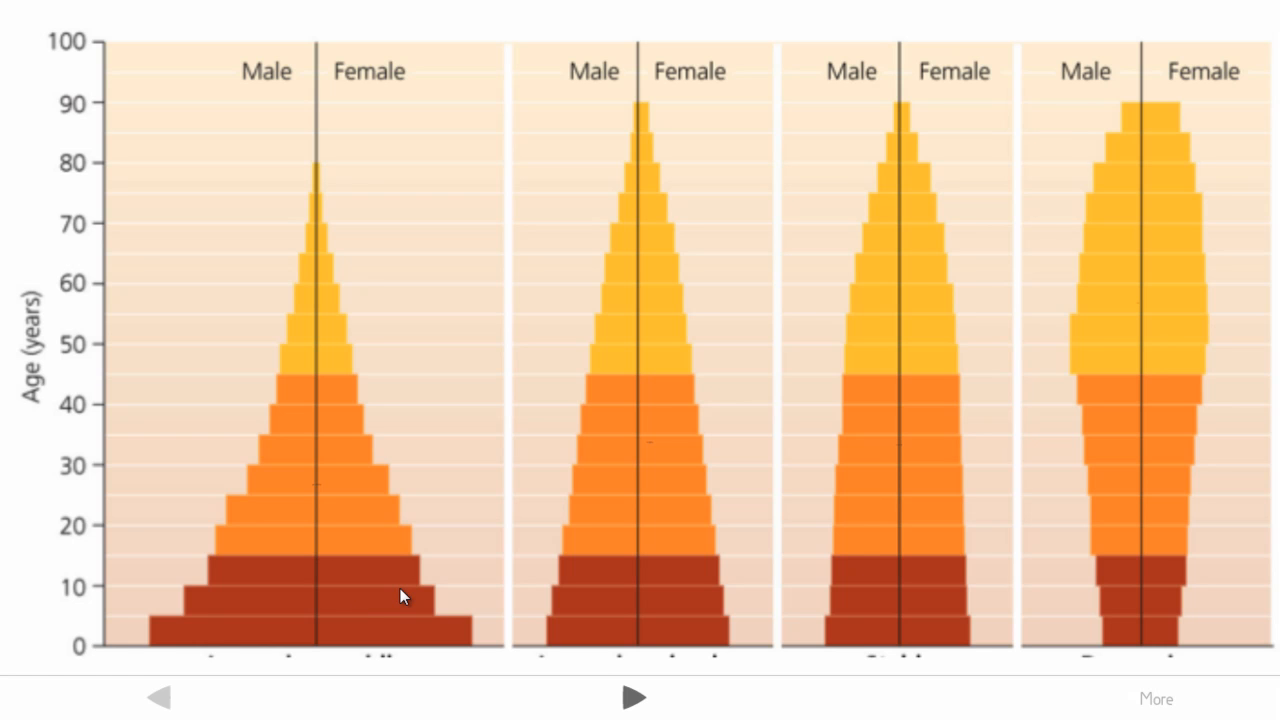
mouse_move(337, 560)
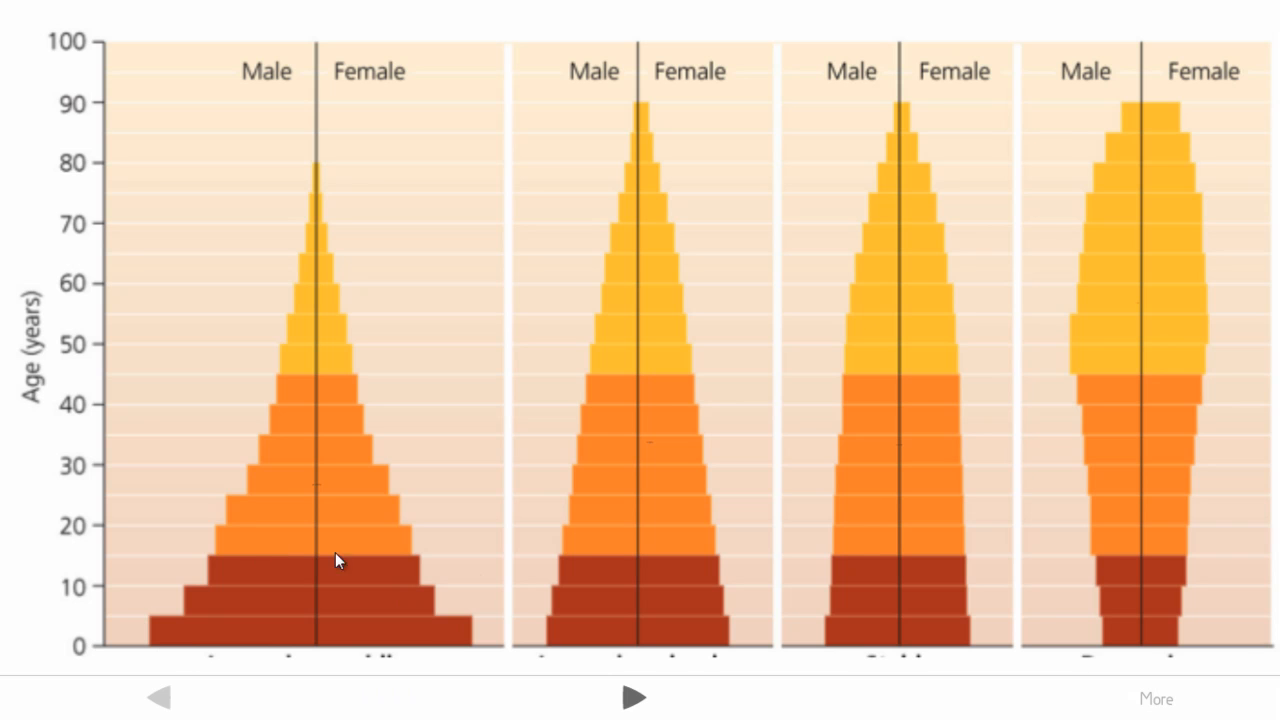
mouse_move(271, 668)
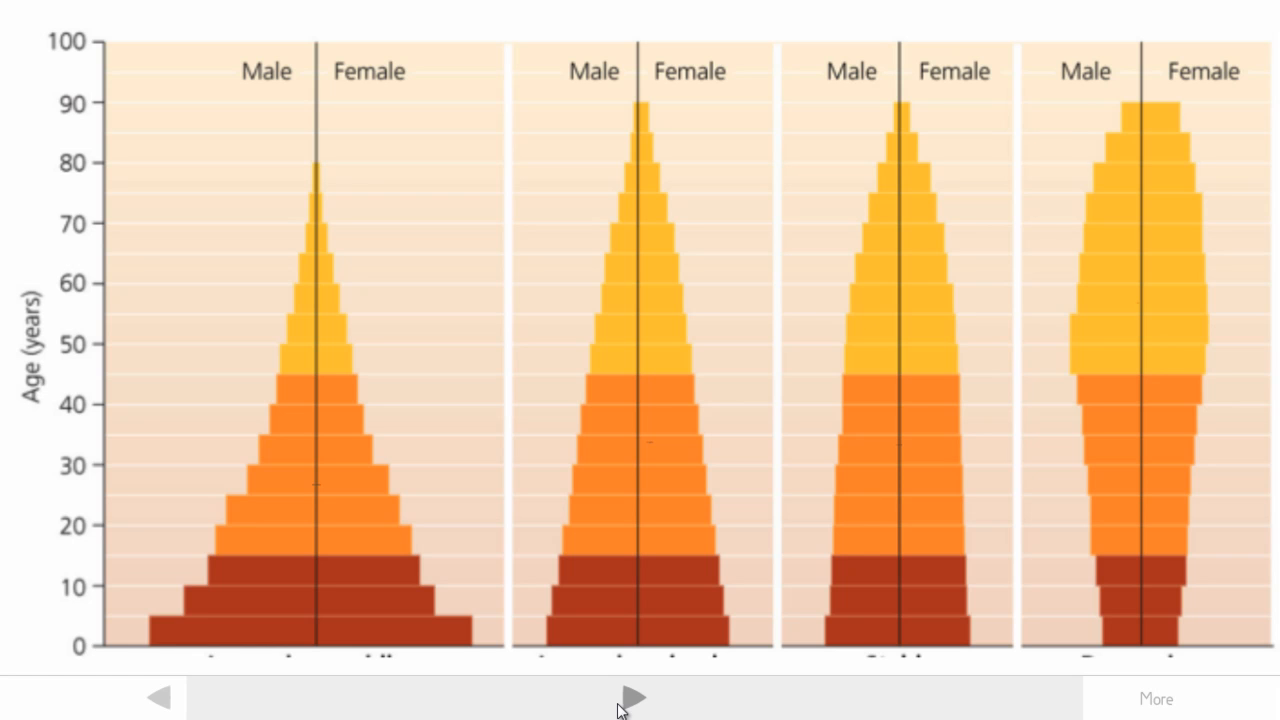
mouse_move(1078, 442)
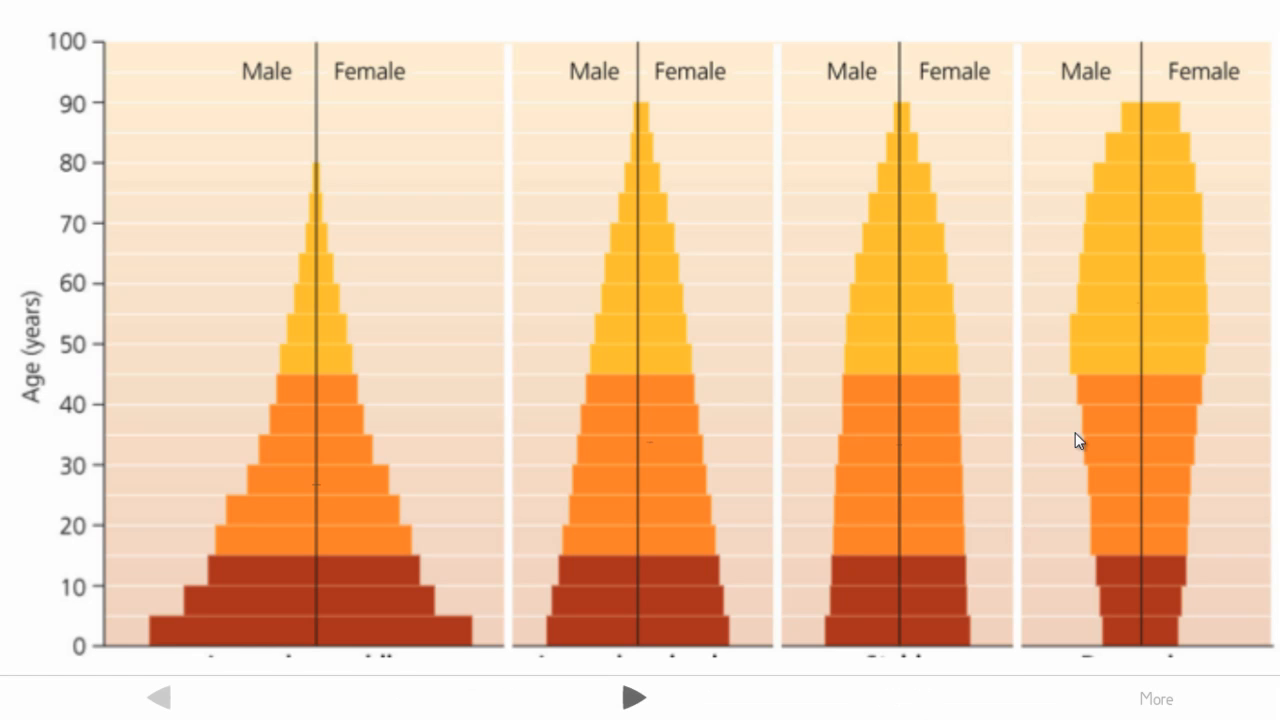
mouse_move(1208, 632)
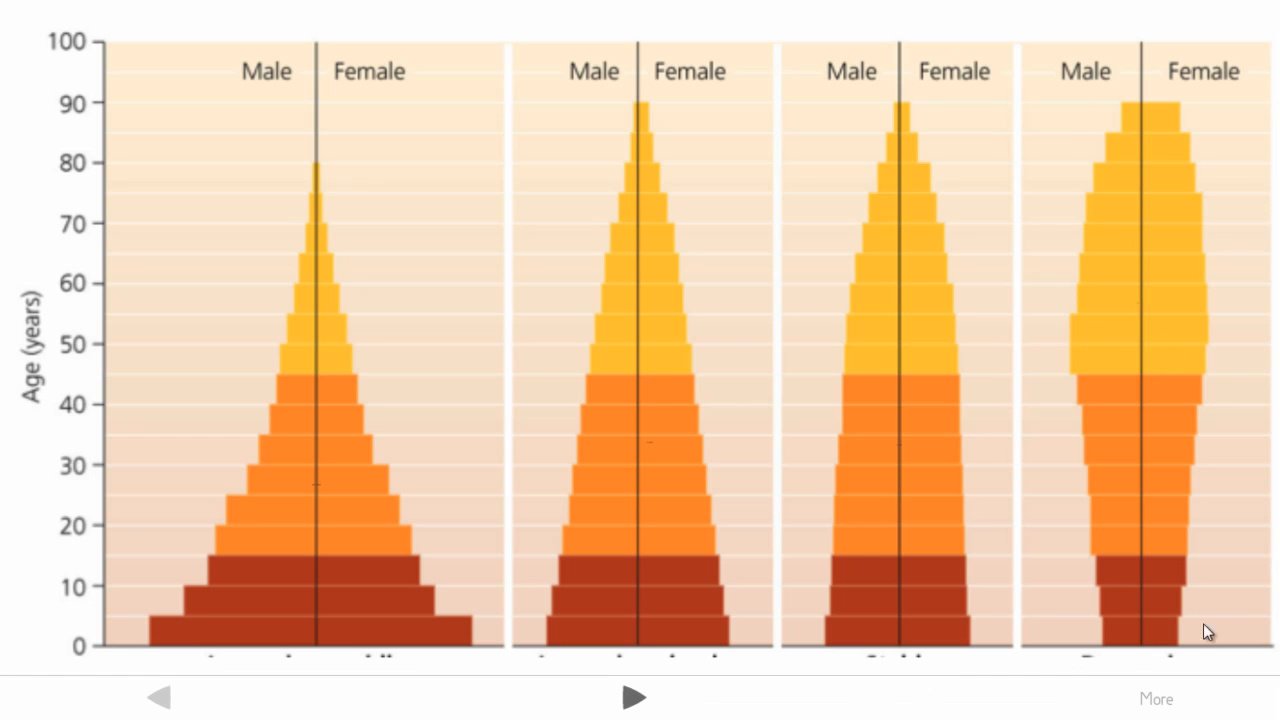
mouse_move(1089, 399)
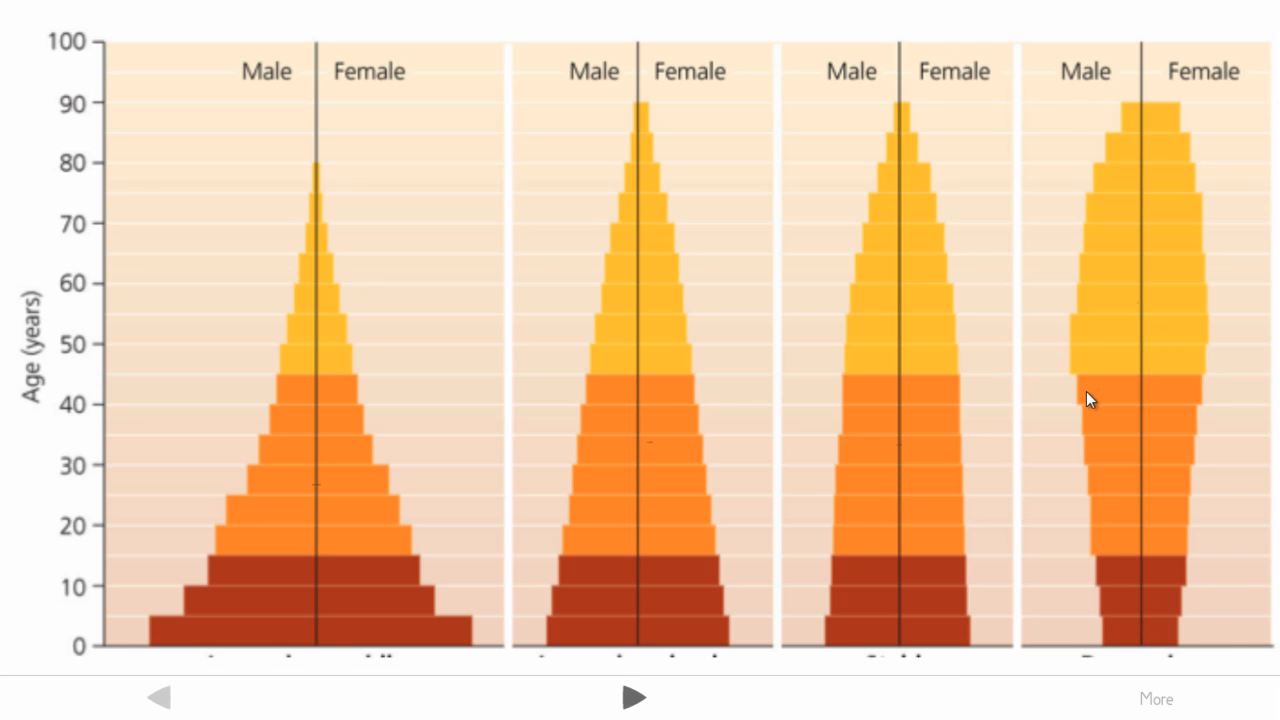
mouse_move(1270, 430)
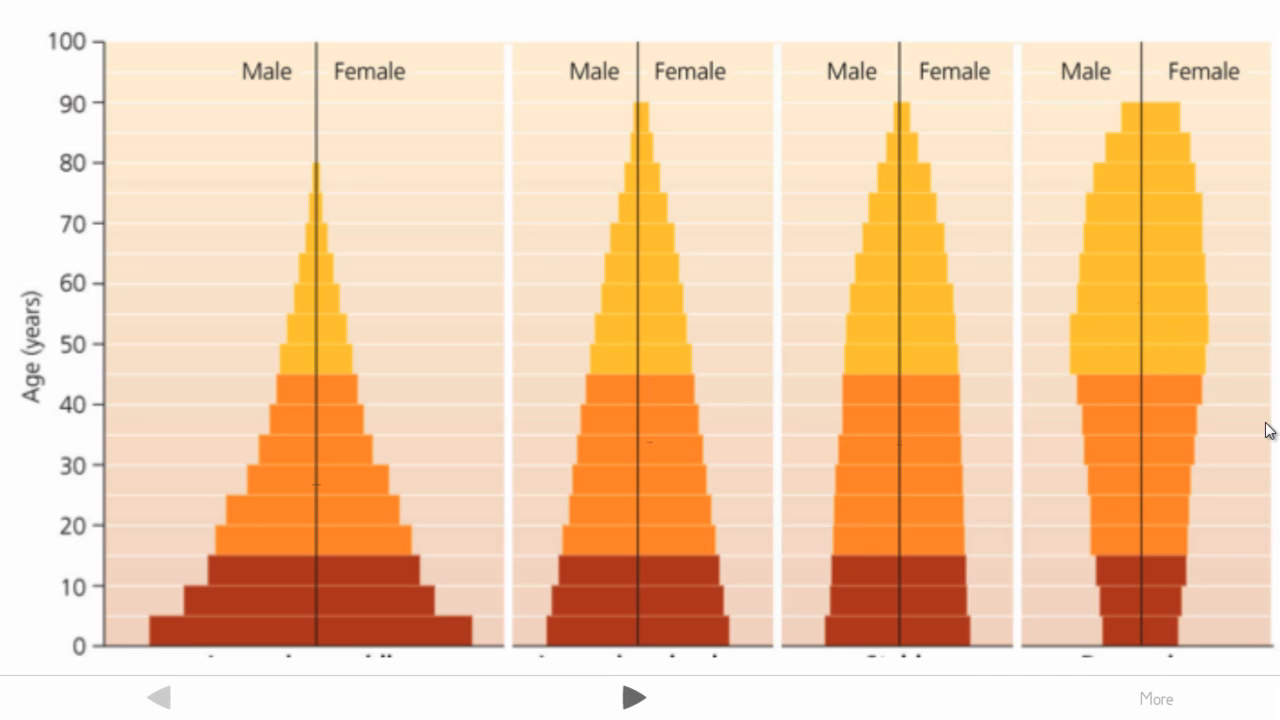